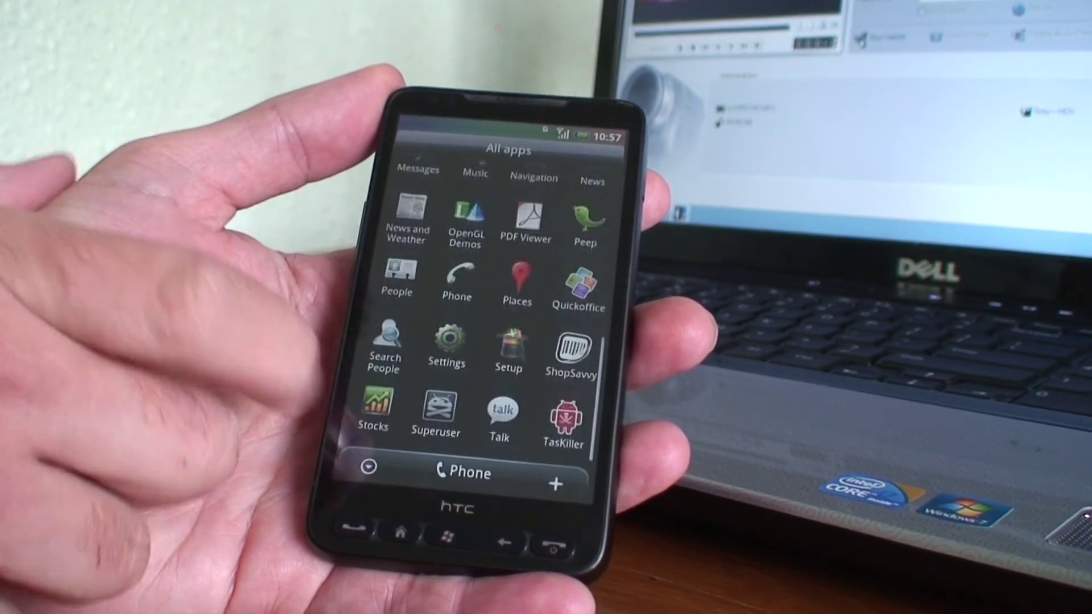
scroll(up, 3)
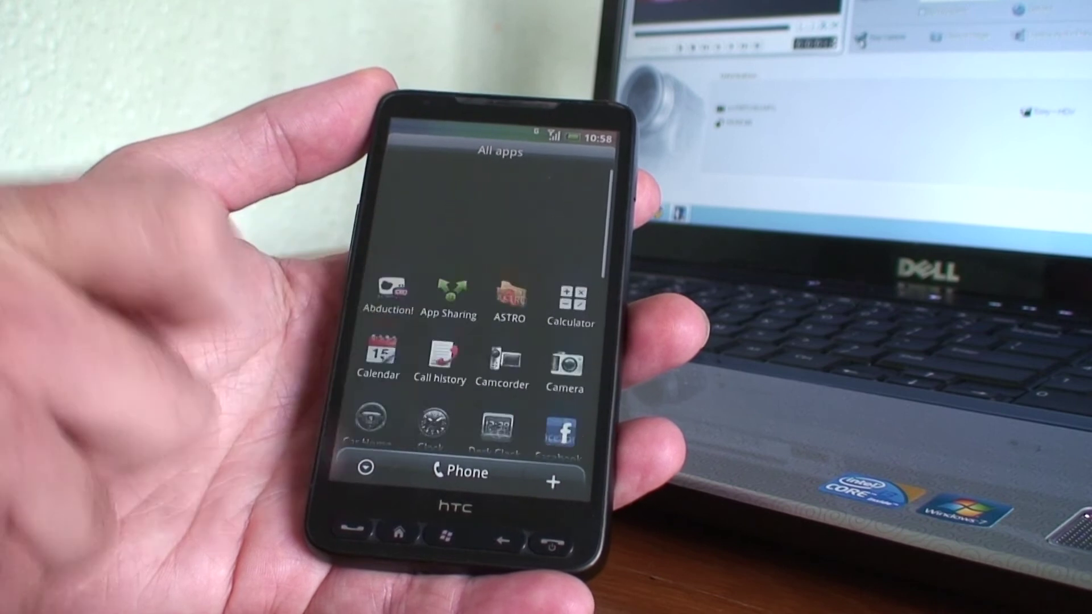